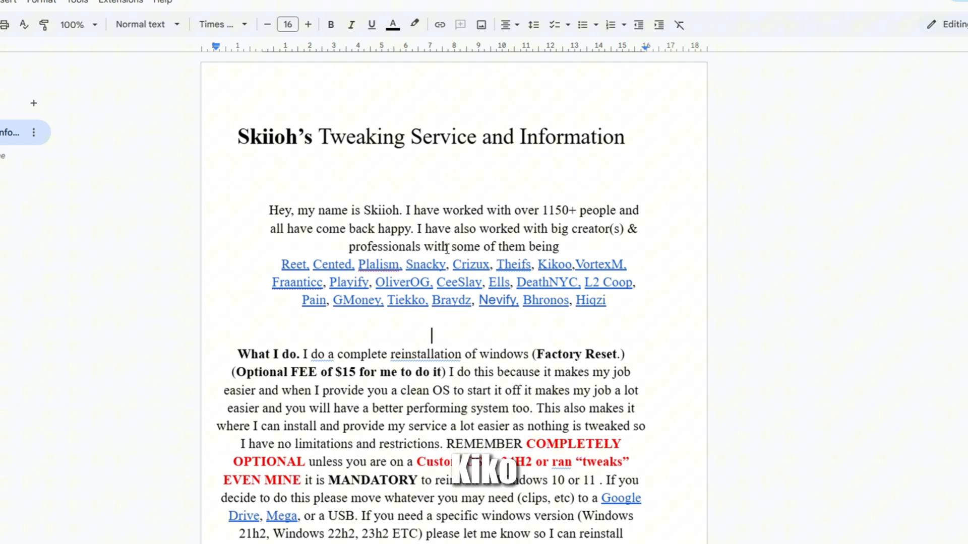
# - Add 'Gatekept Service: $250' beneath the Ultimate Service tier in the Flat Rate Pricing list
pyautogui.scroll(-3)
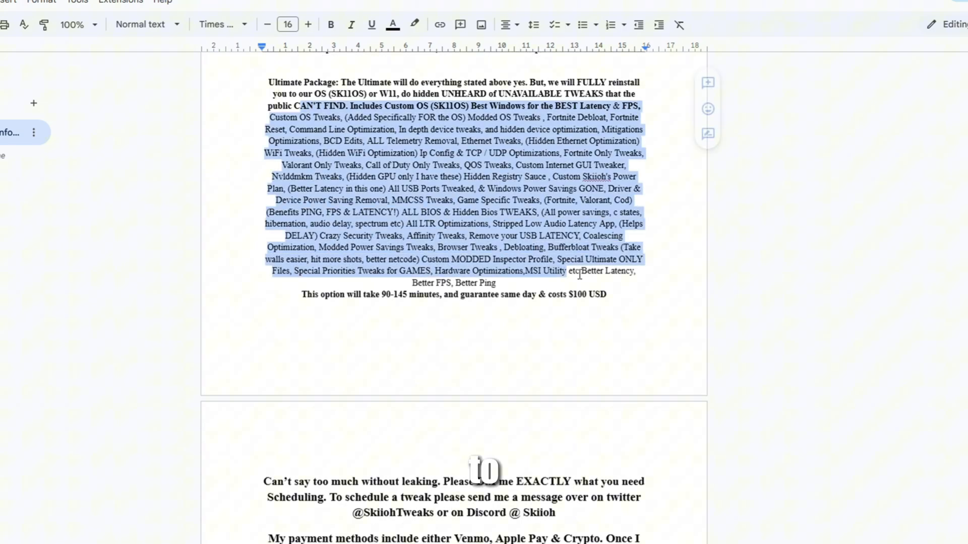
pyautogui.scroll(-3)
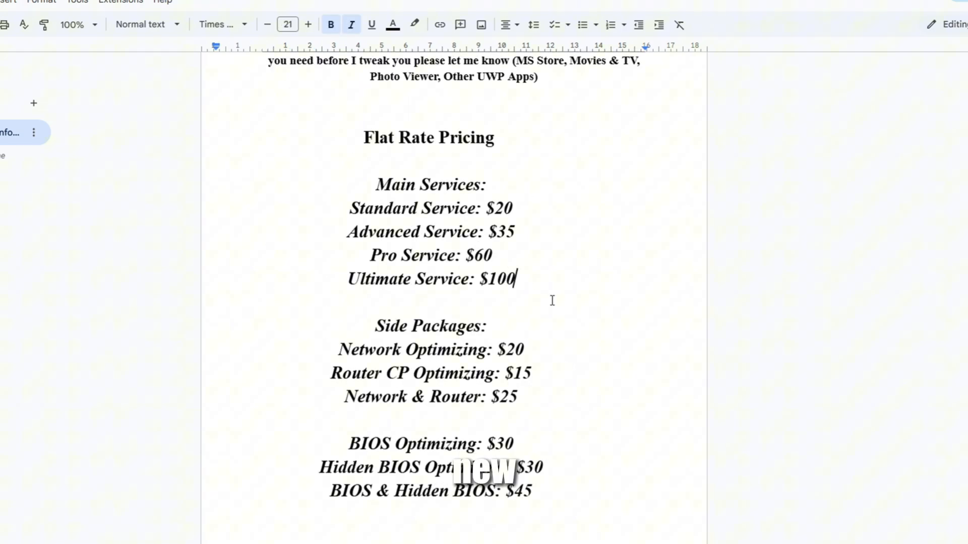
pyautogui.write('Gayt')
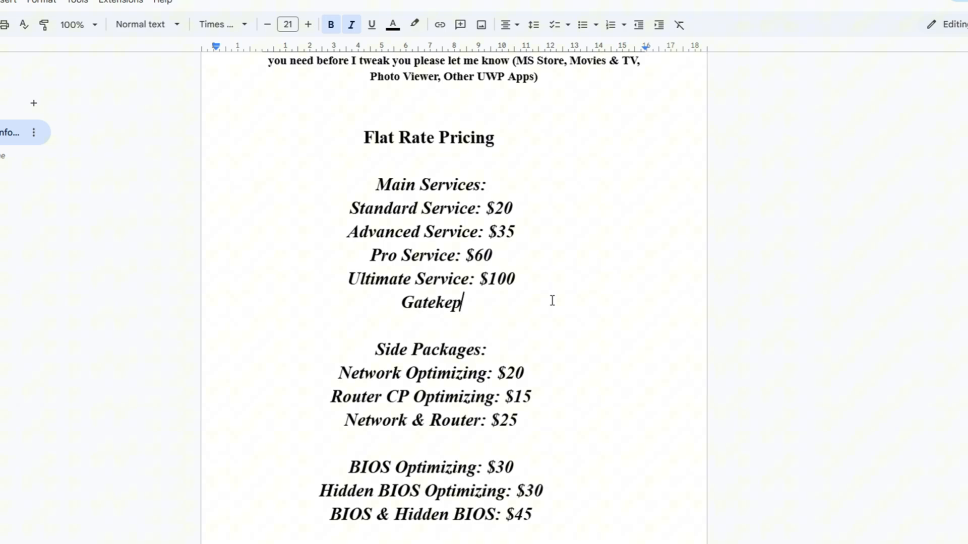
pyautogui.write('t Service:')
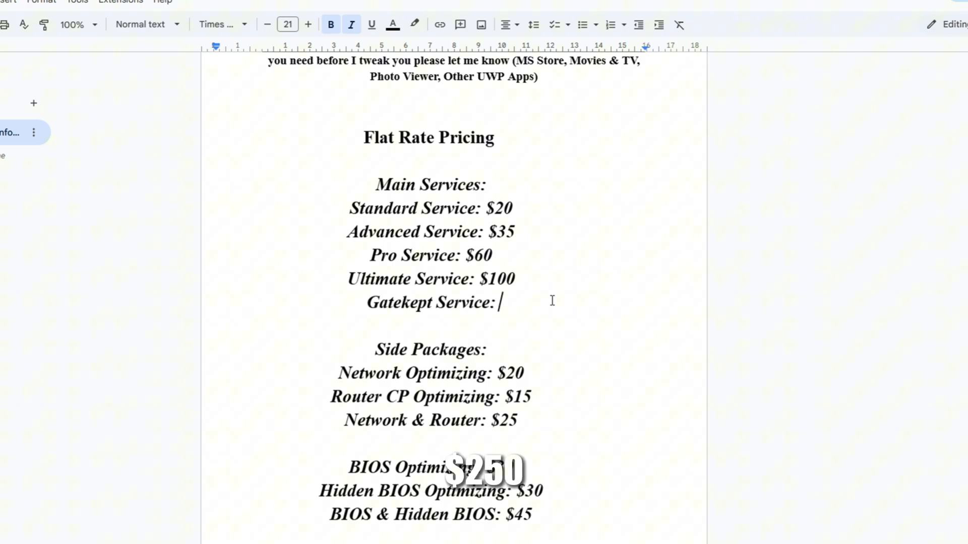
pyautogui.write('$250')
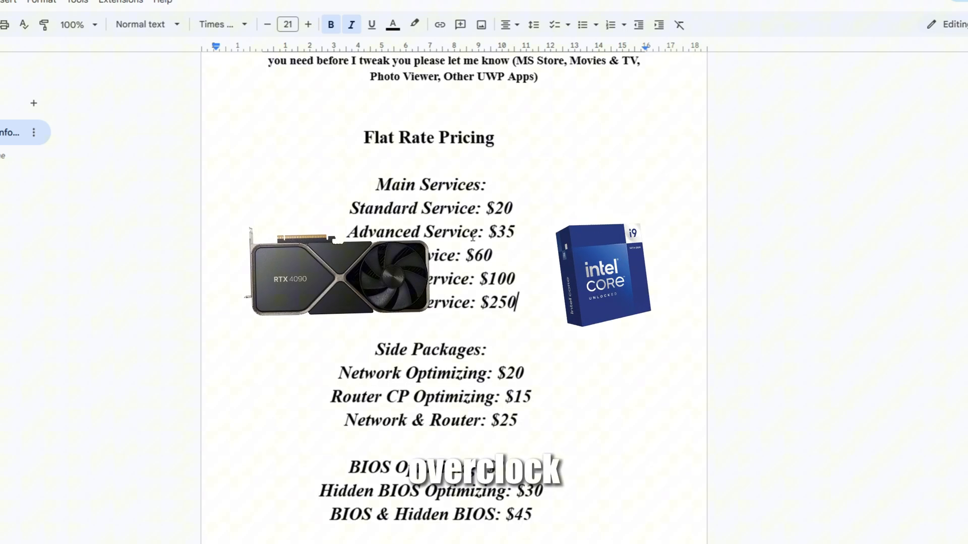
pyautogui.scroll(-3)
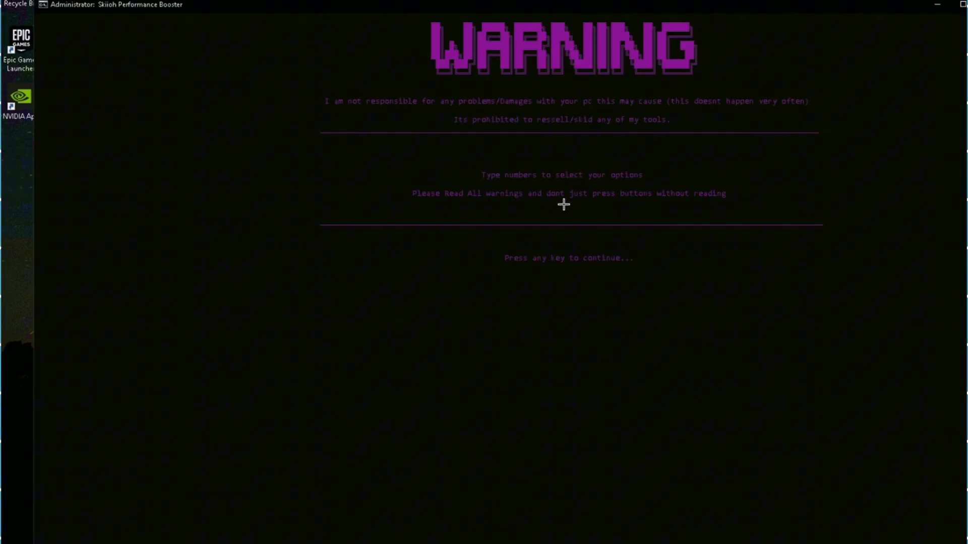
# - Dismiss the startup warning and enter the restore option at the main menu prompt
pyautogui.press('enter')
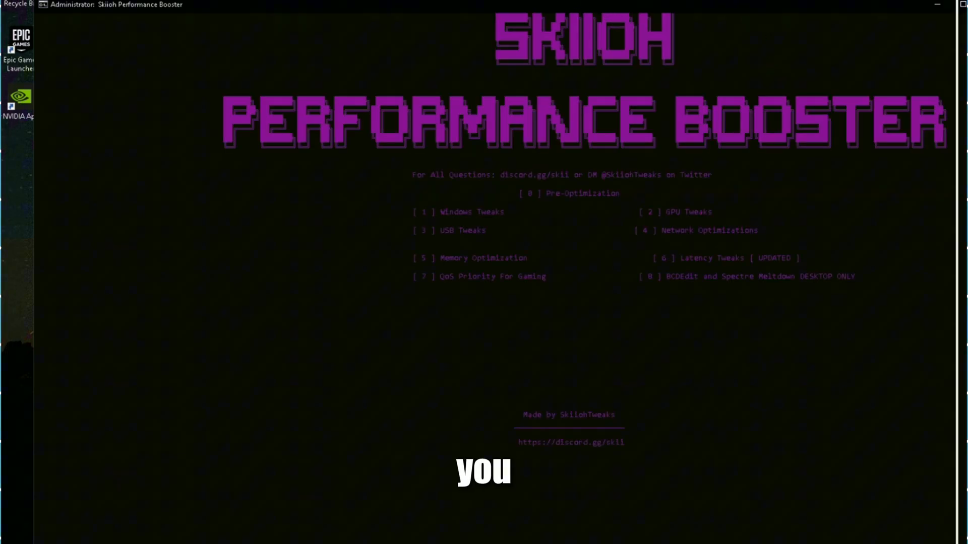
pyautogui.write('res')
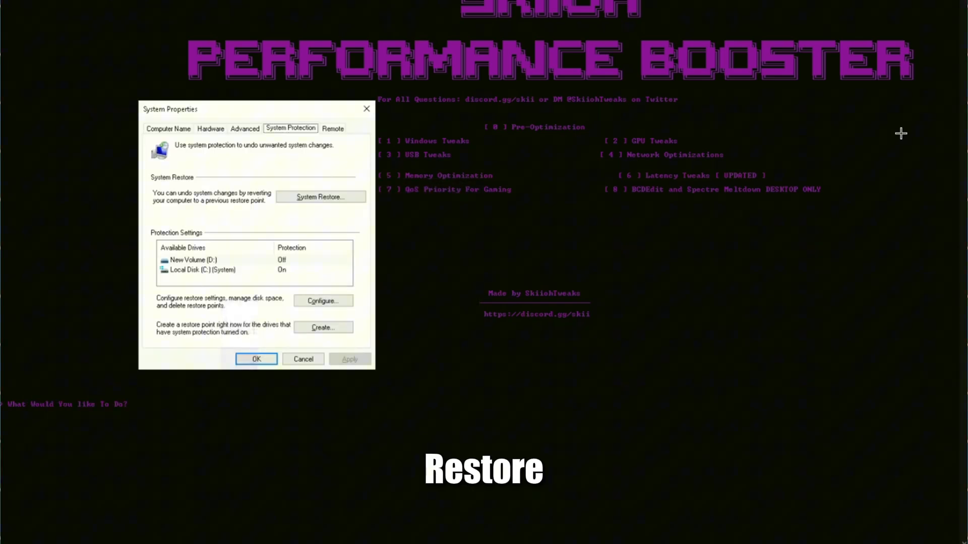
# - Run System Restore from System Protection, find no restore points exist, and cancel
pyautogui.click(321, 196)
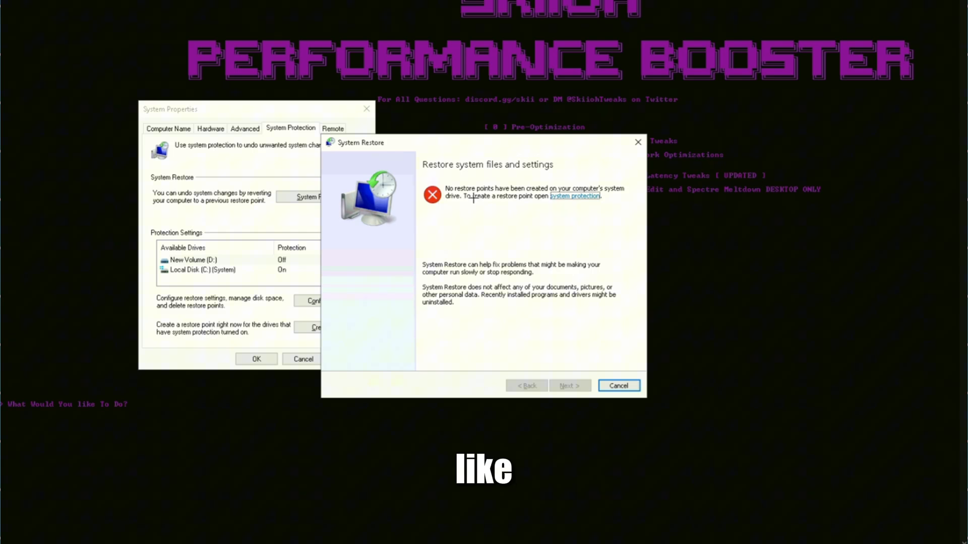
pyautogui.click(618, 385)
pyautogui.write('Nvidia')
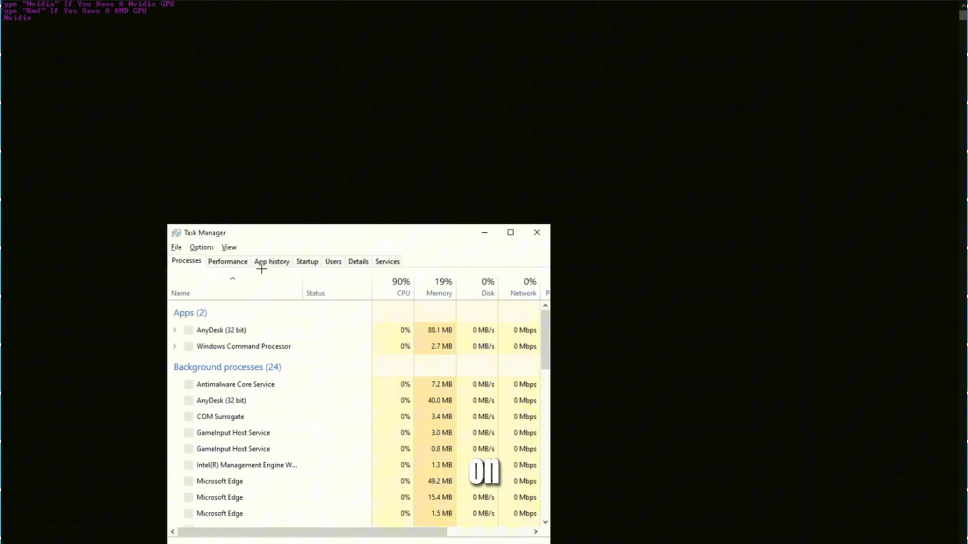
# - Confirm the GPU is an NVIDIA GeForce RTX 2060 in Performance, then close Task Manager
pyautogui.click(227, 261)
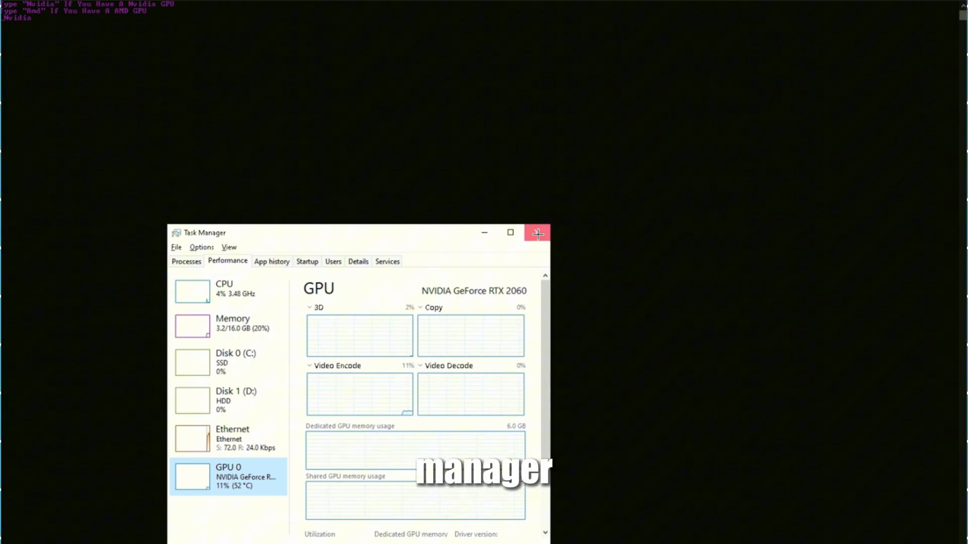
pyautogui.click(537, 233)
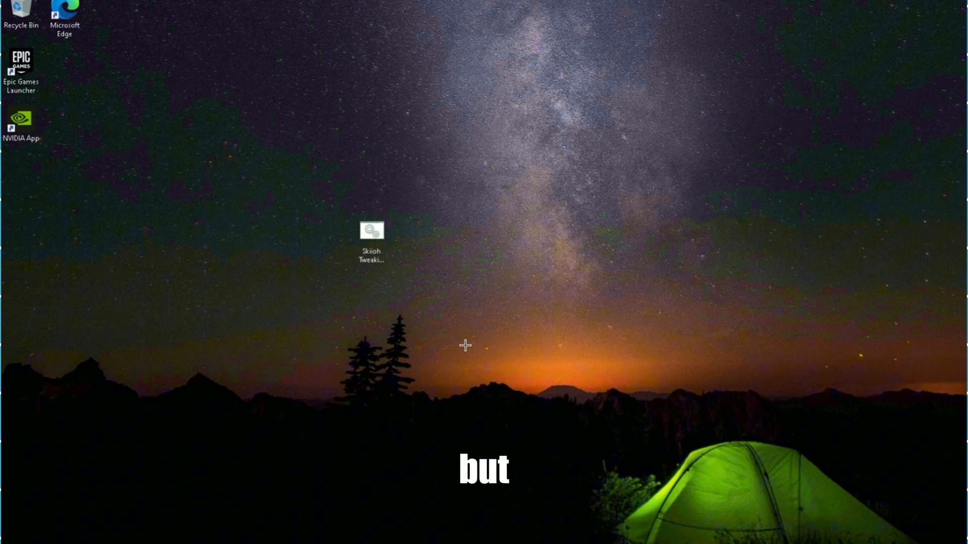
# - Launch the Skiioh Tweaking Utility V9 desktop shortcut with administrator rights
pyautogui.click(371, 238)
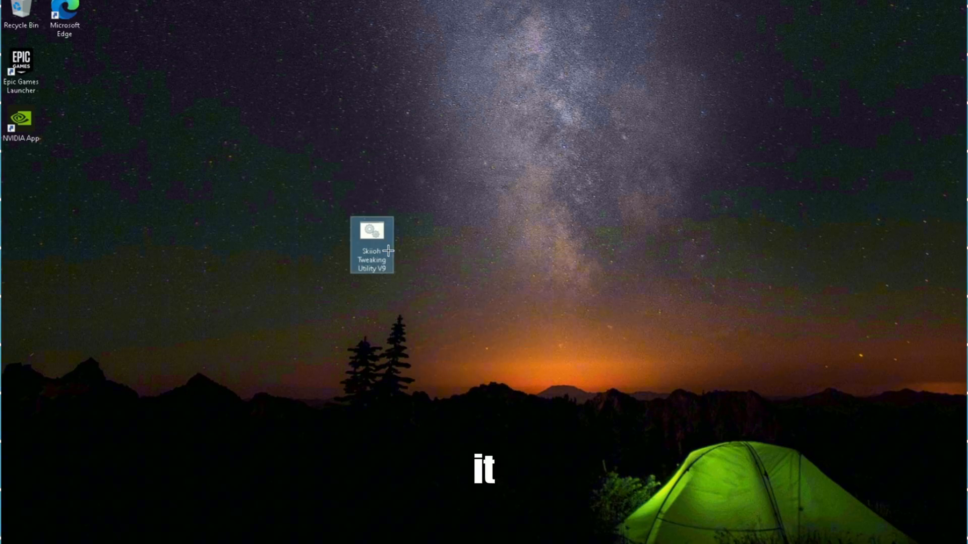
pyautogui.doubleClick(371, 244)
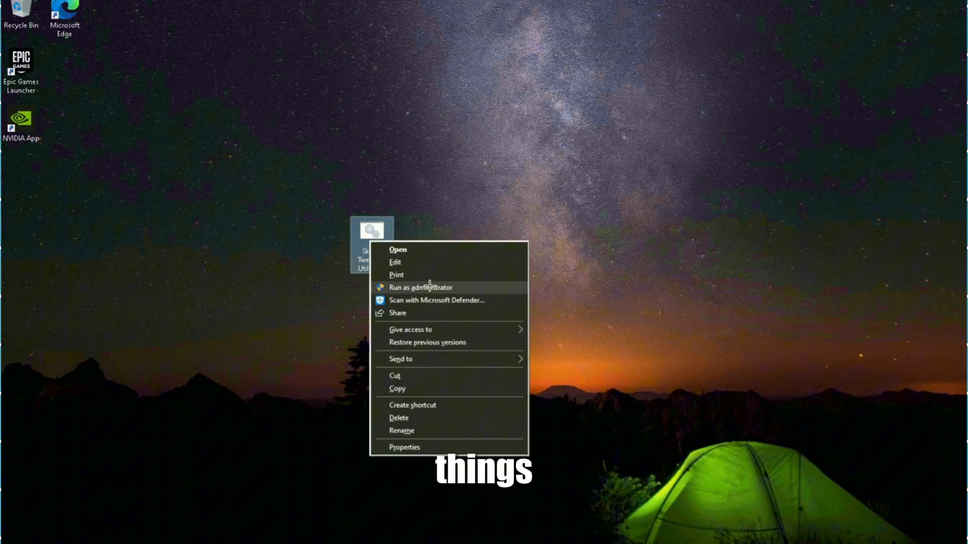
pyautogui.click(422, 288)
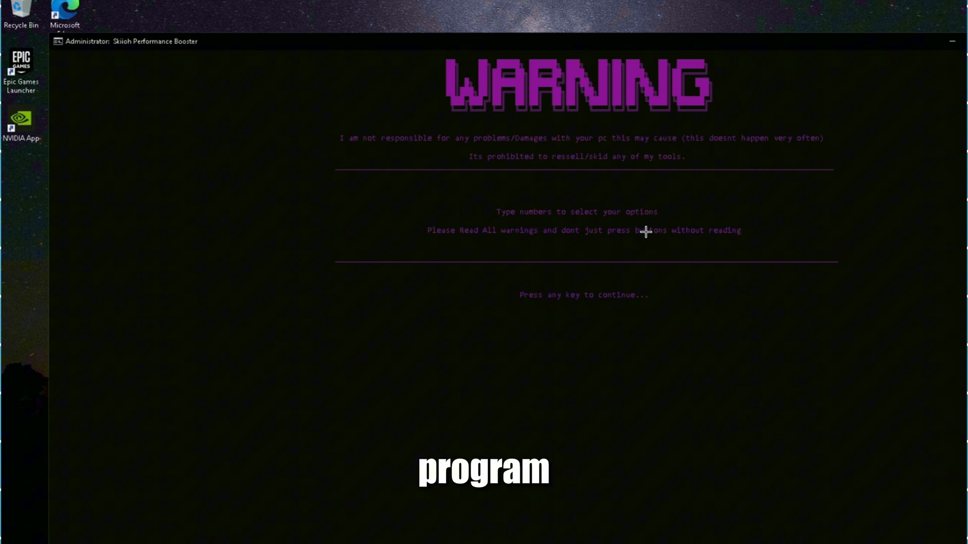
pyautogui.press('enter')
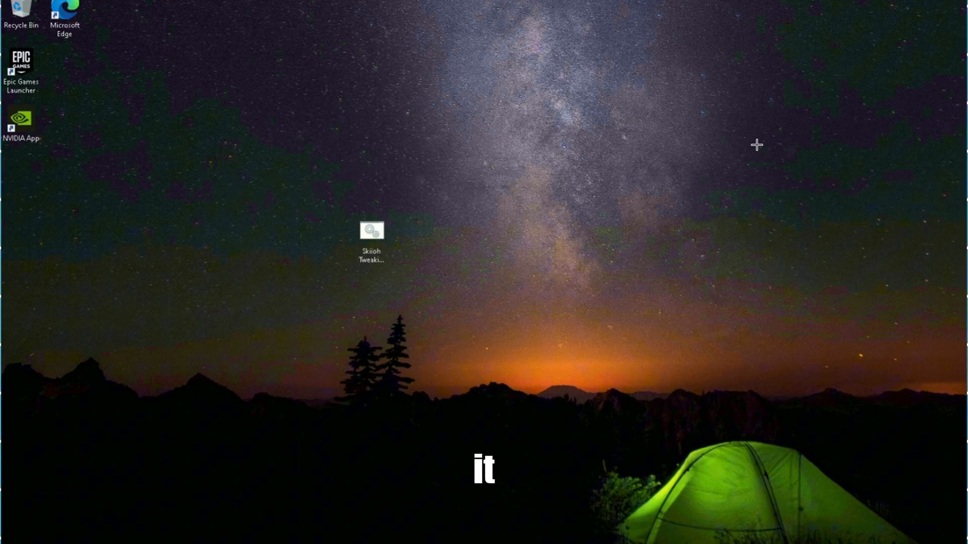
# - Bring up the Recycle Bin's context menu offering to empty it
pyautogui.rightClick(20, 12)
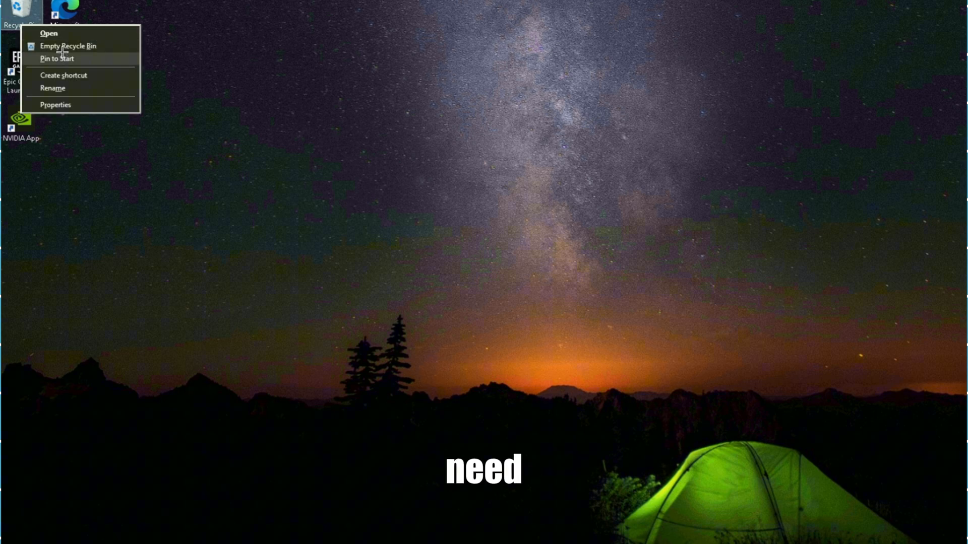